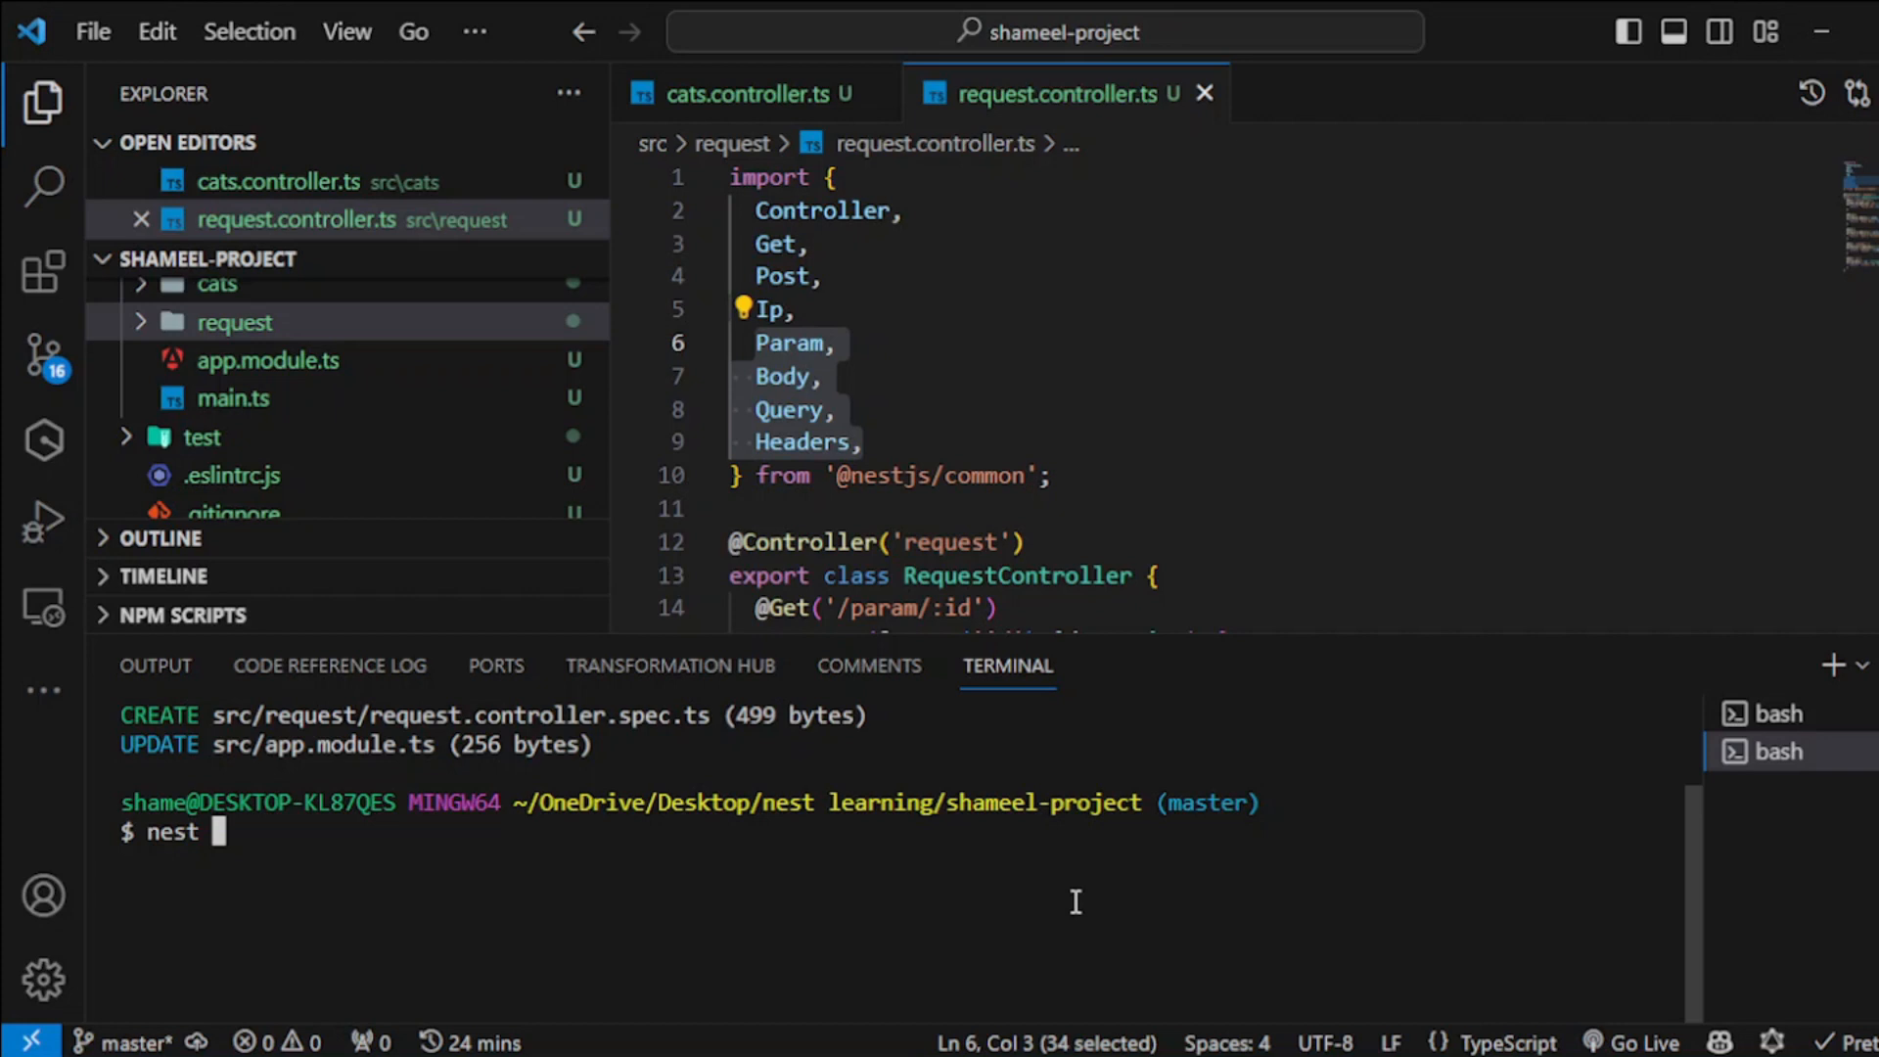
Step: Run 'nest g controller response' in the terminal to generate the response controller
{"action": "type", "text": "g controller re"}
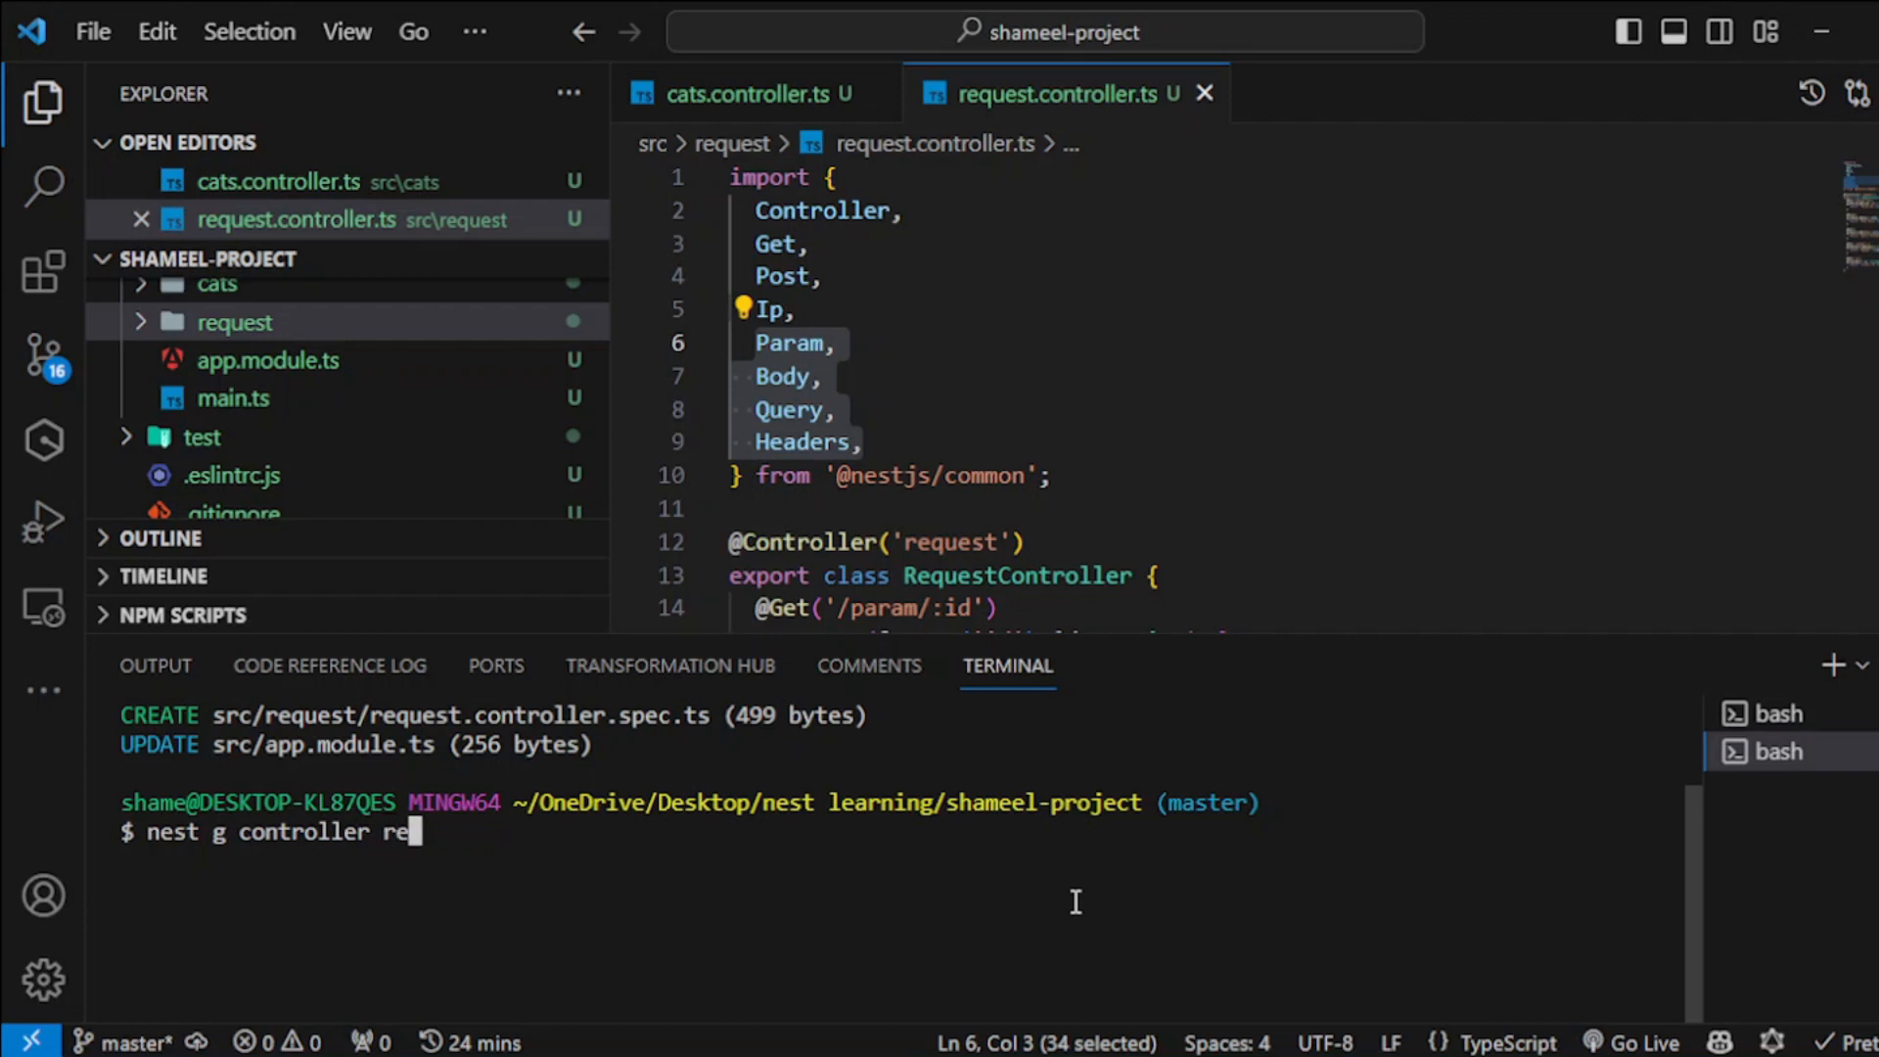
{"action": "type", "text": "sponse"}
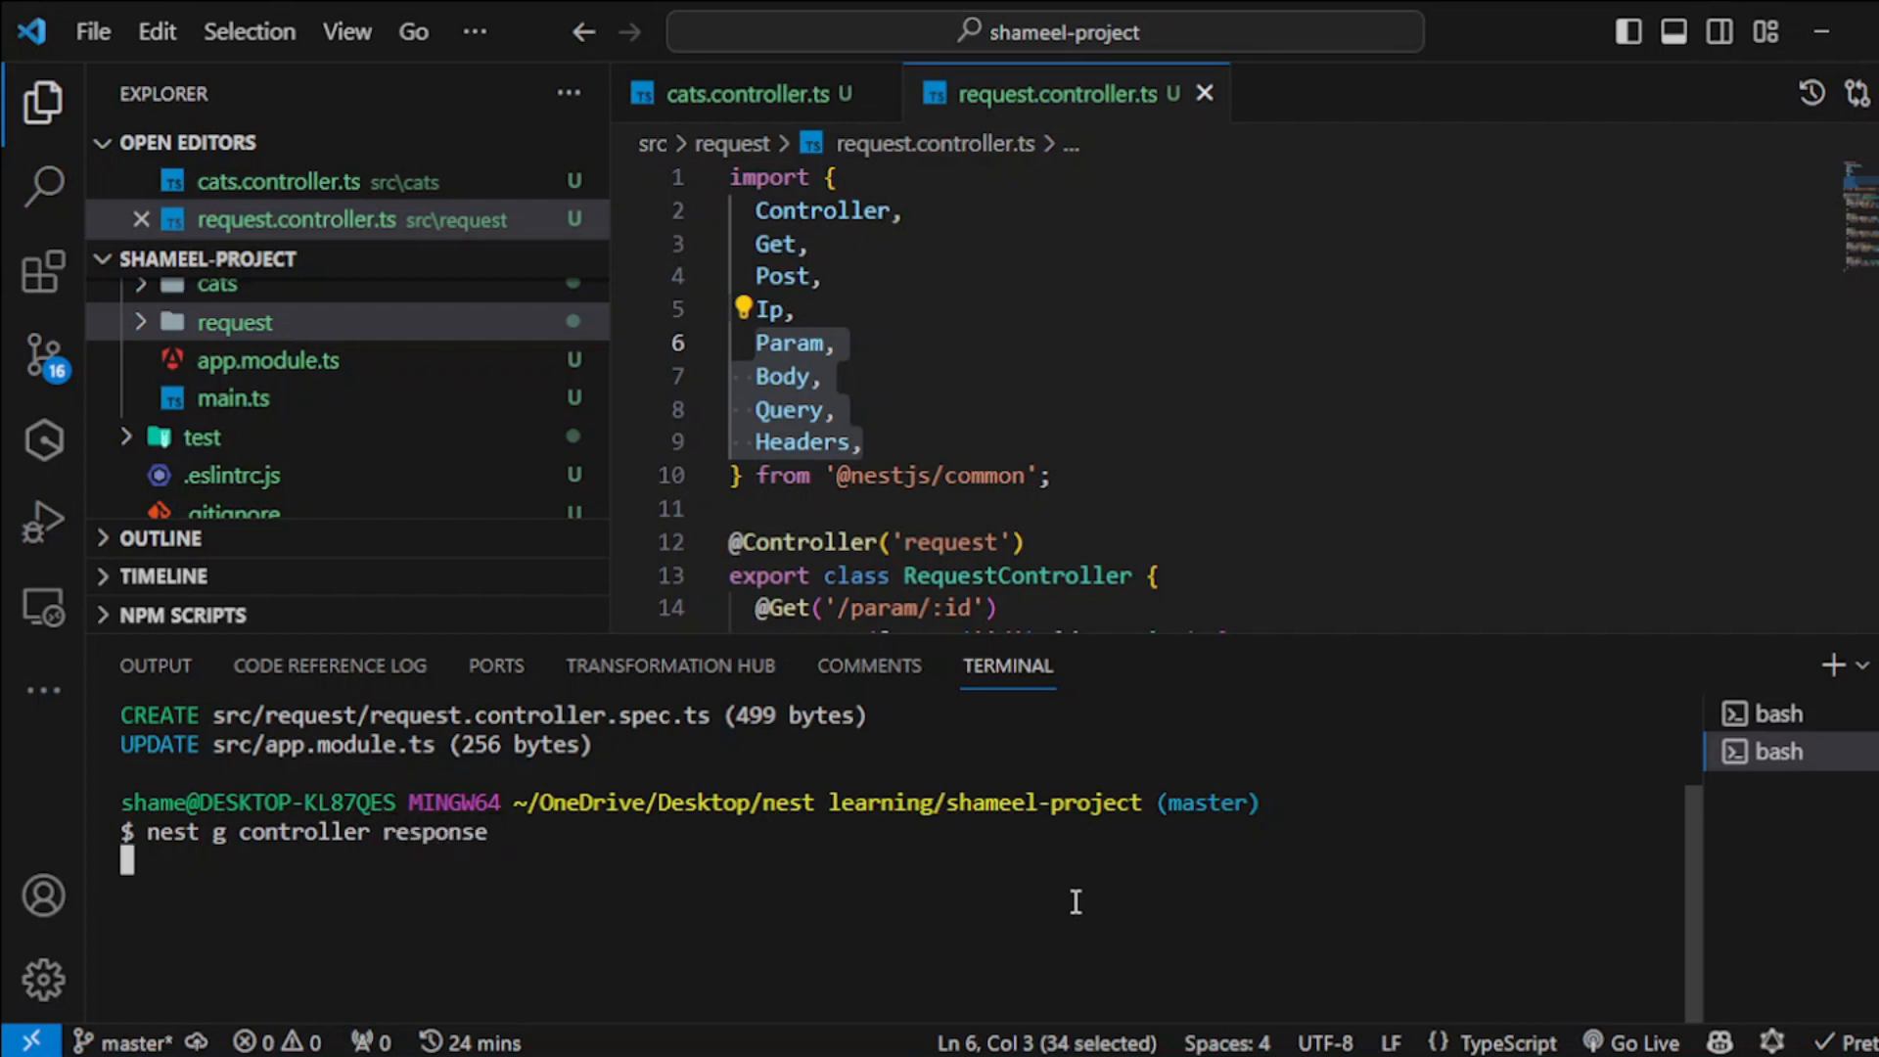
{"action": "mouse_move", "coordinate": [234, 322]}
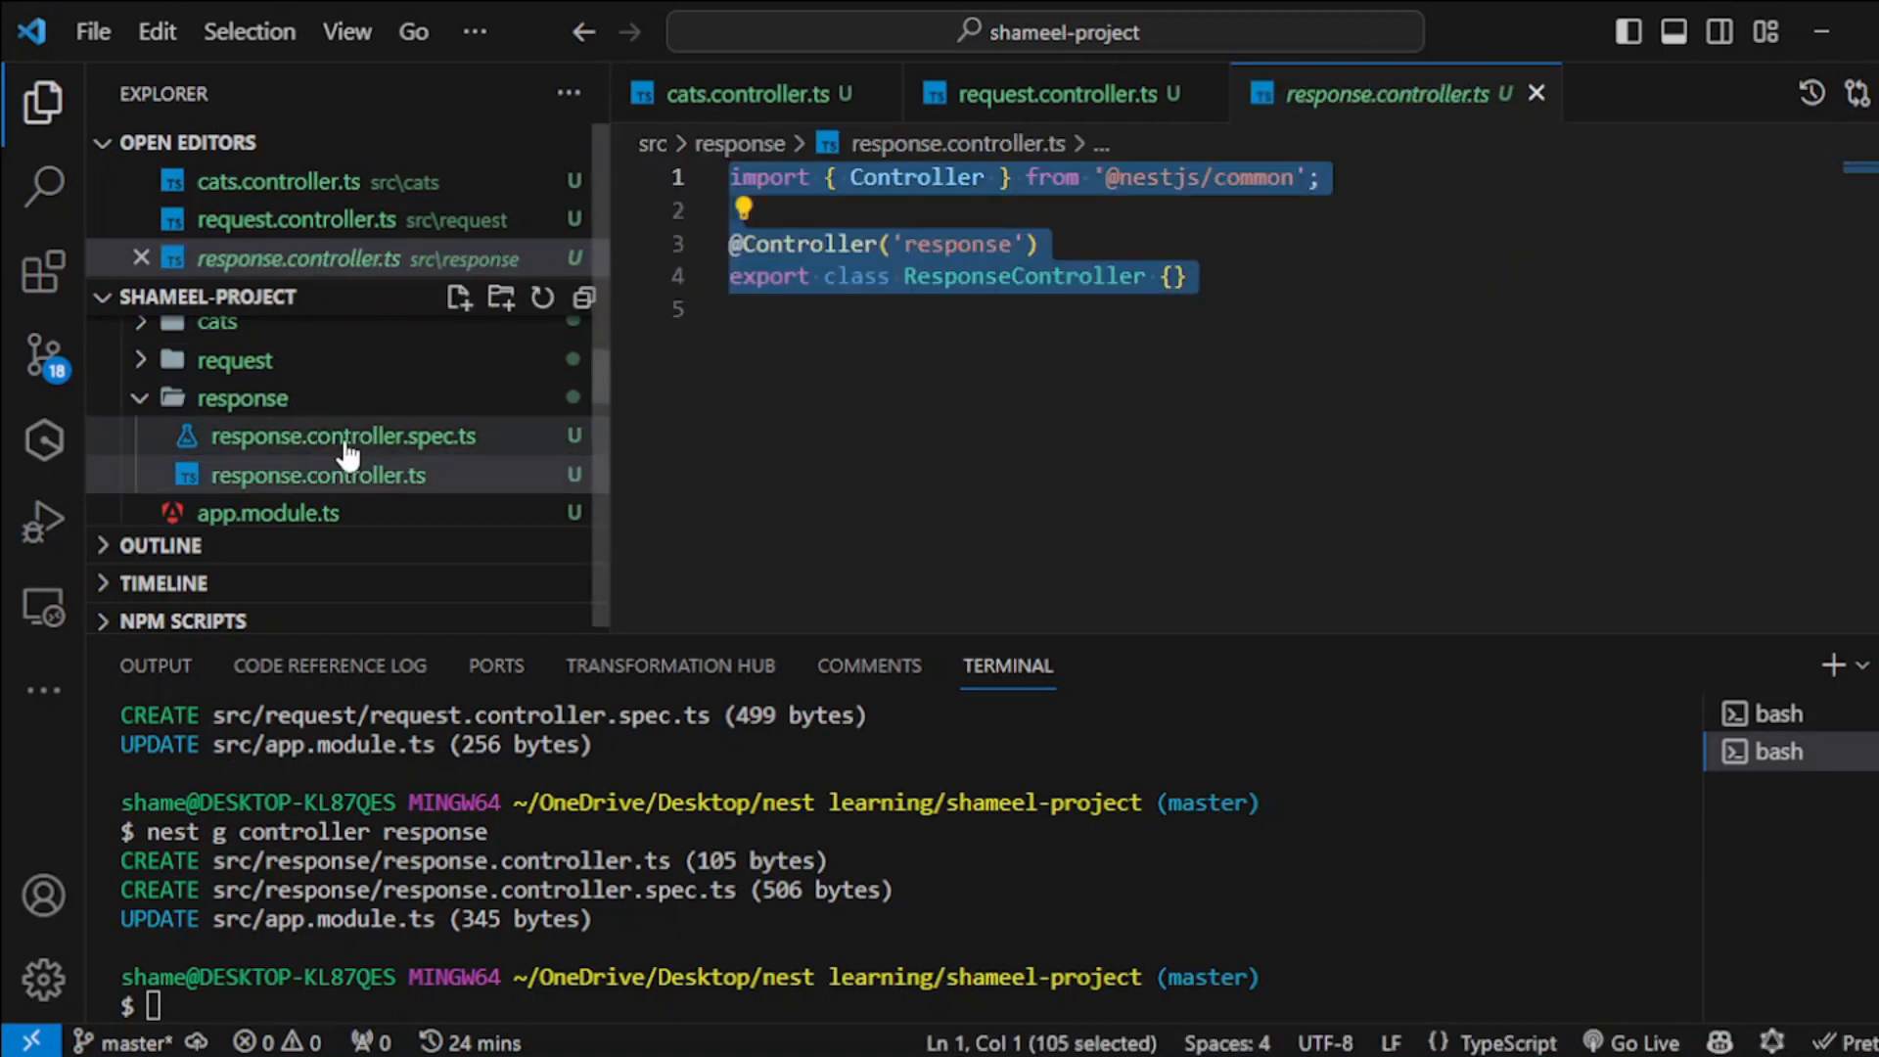
Step: Close the response controller and return to request.controller.ts
{"action": "left_click", "coordinate": [1041, 94]}
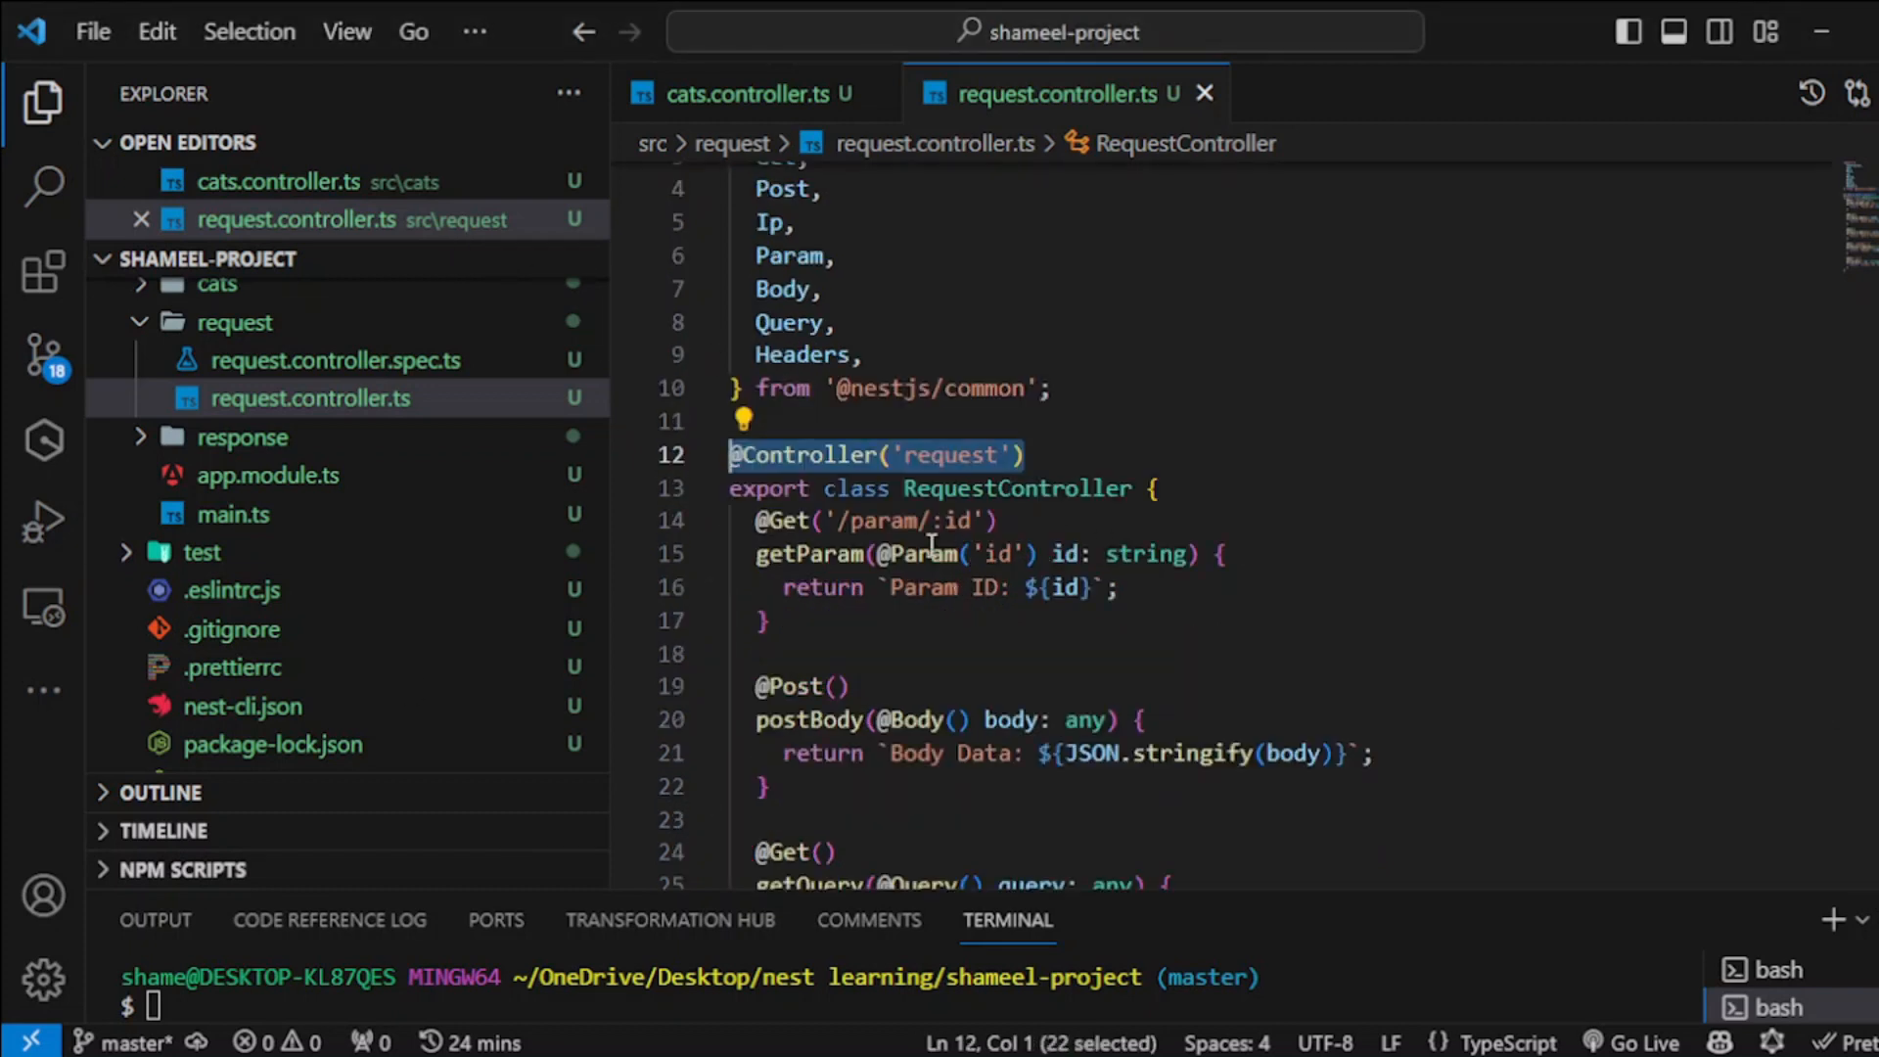
Step: Add the comment '//localhost:3000/request/param/' above the param route
{"action": "type", "text": "loc"}
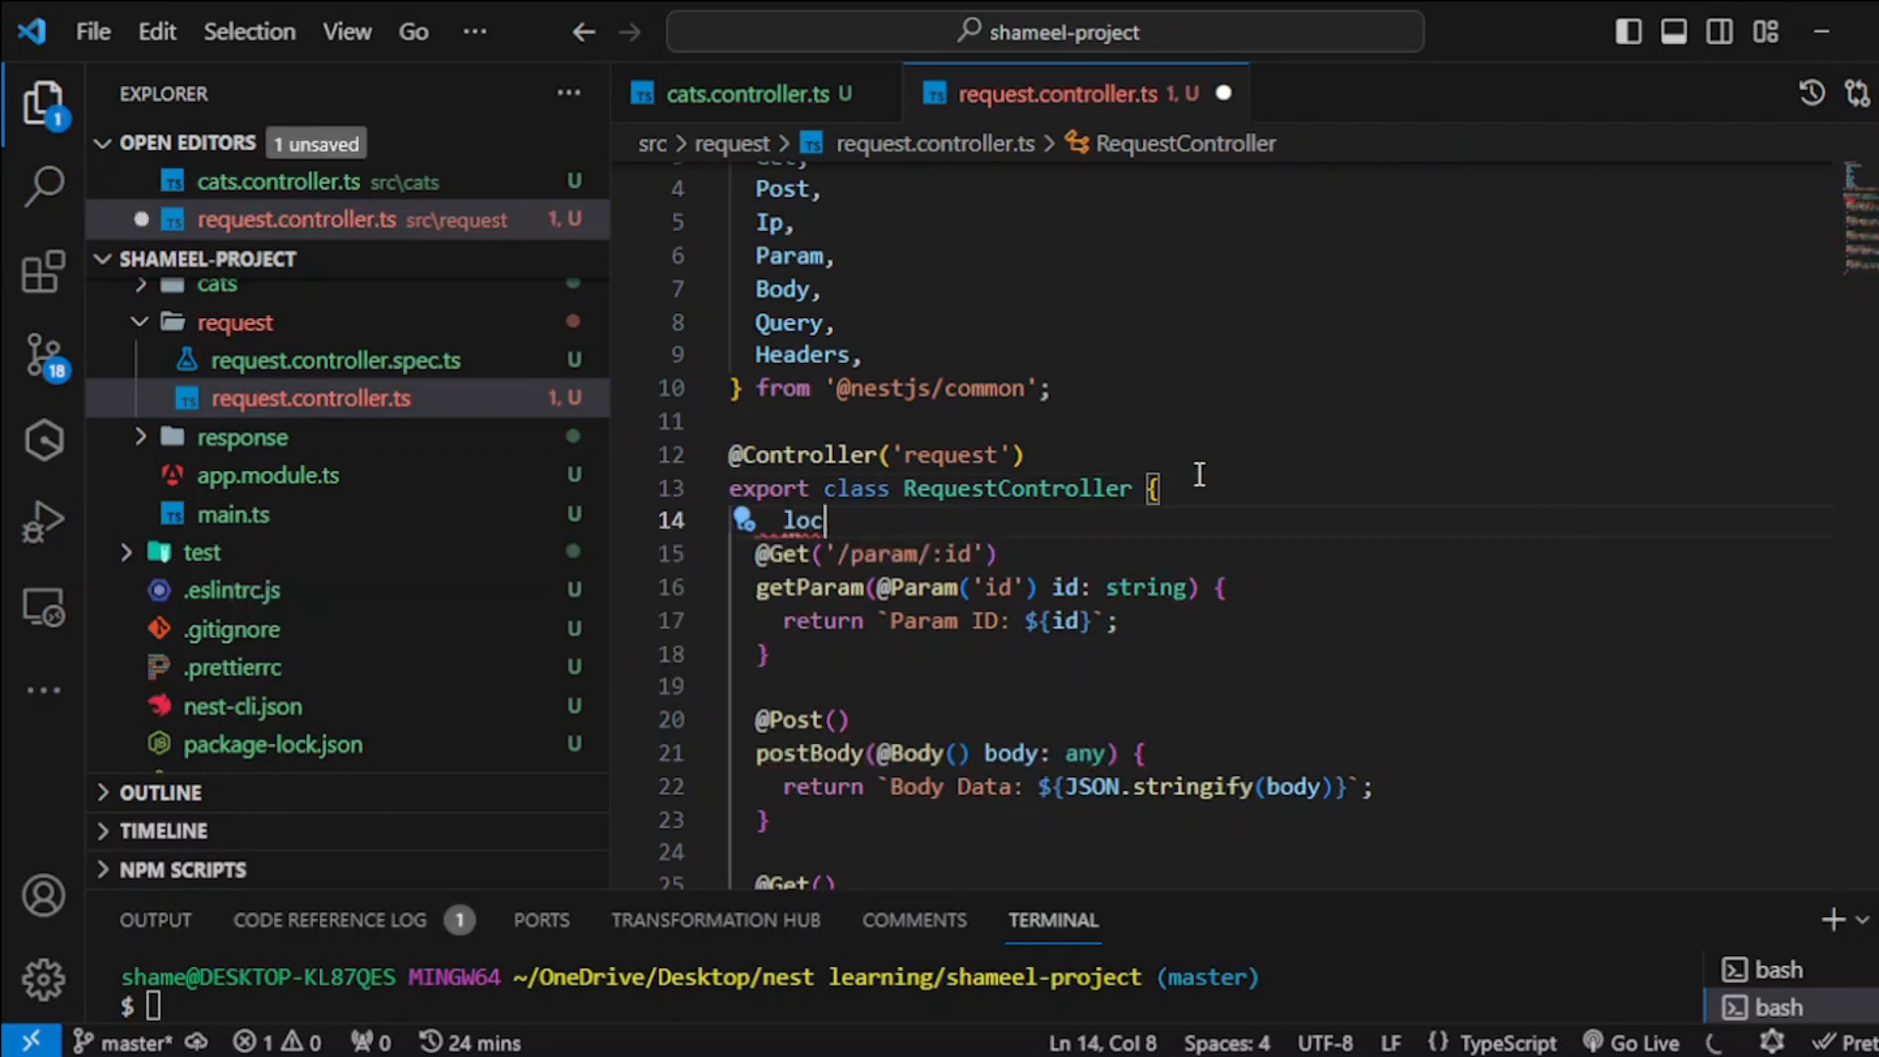
{"action": "type", "text": "//localhost:3000/request/param/"}
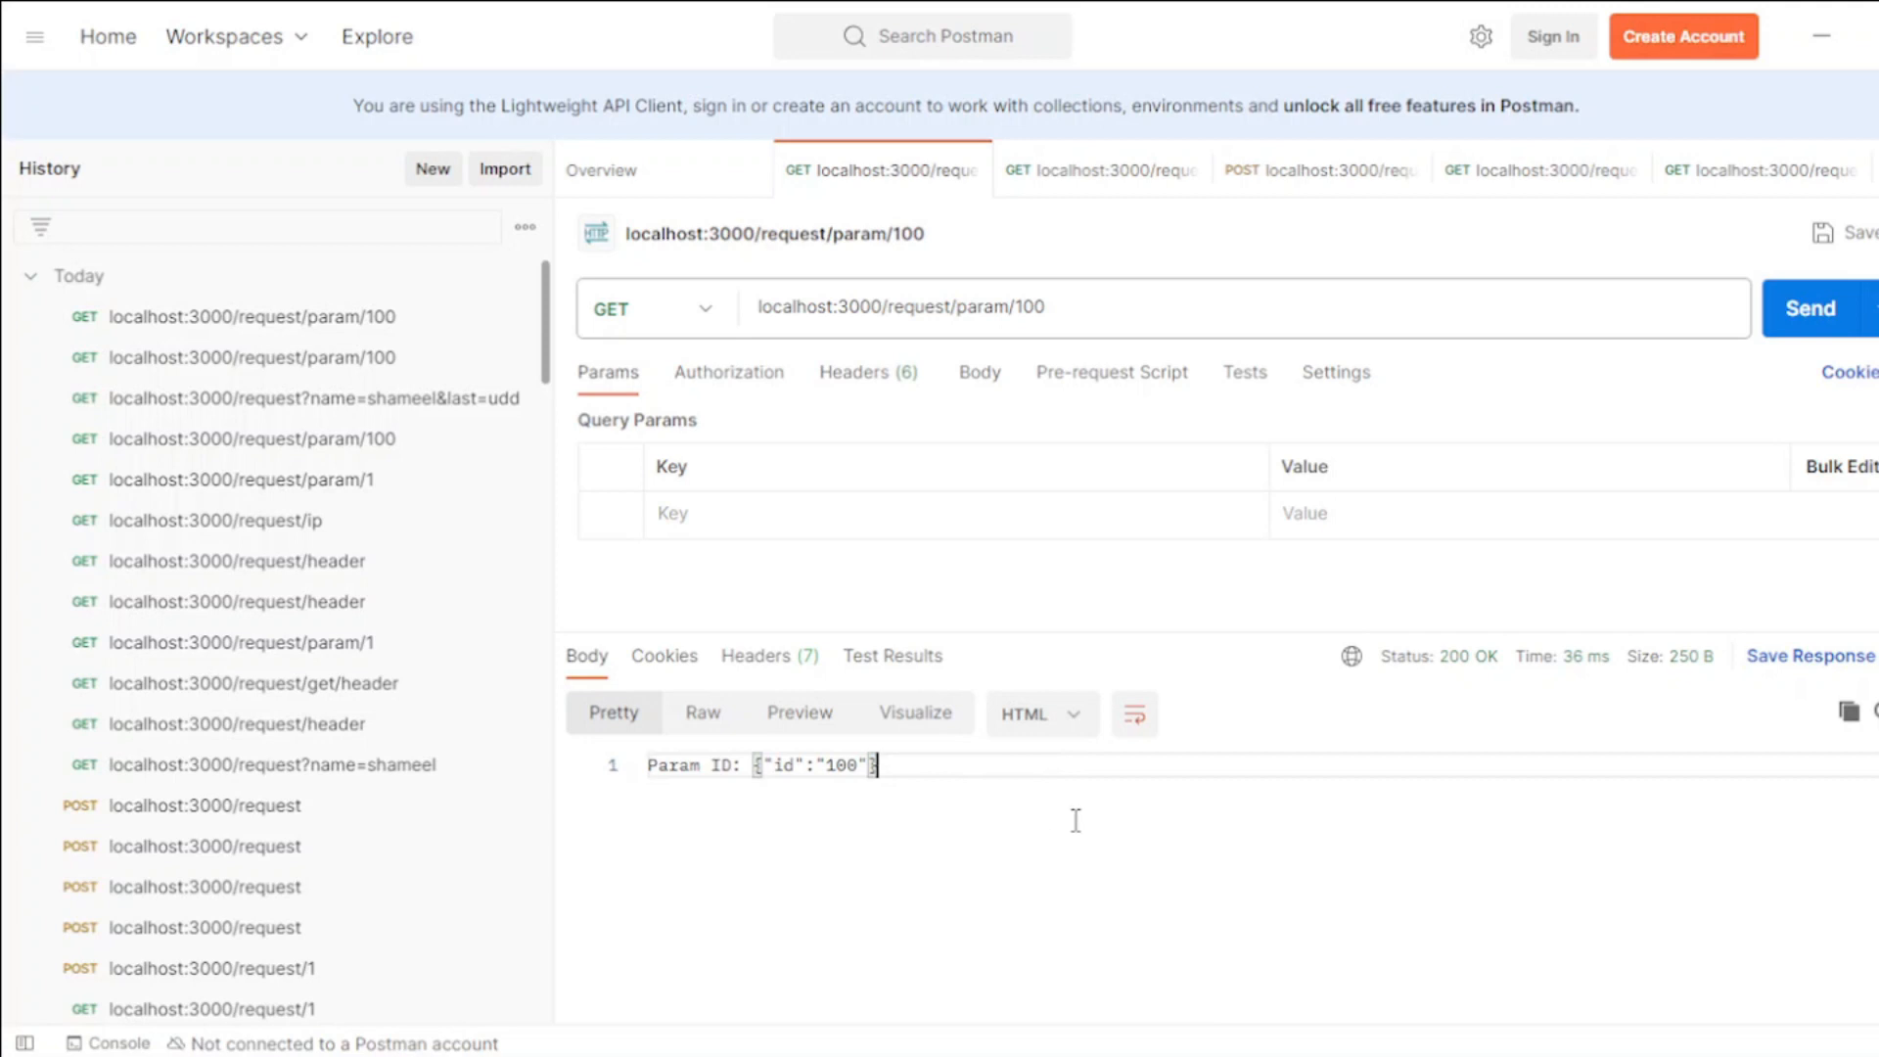
Step: Switch from the verified param/100 GET result to the POST localhost:3000/request tab
{"action": "left_click", "coordinate": [1319, 169]}
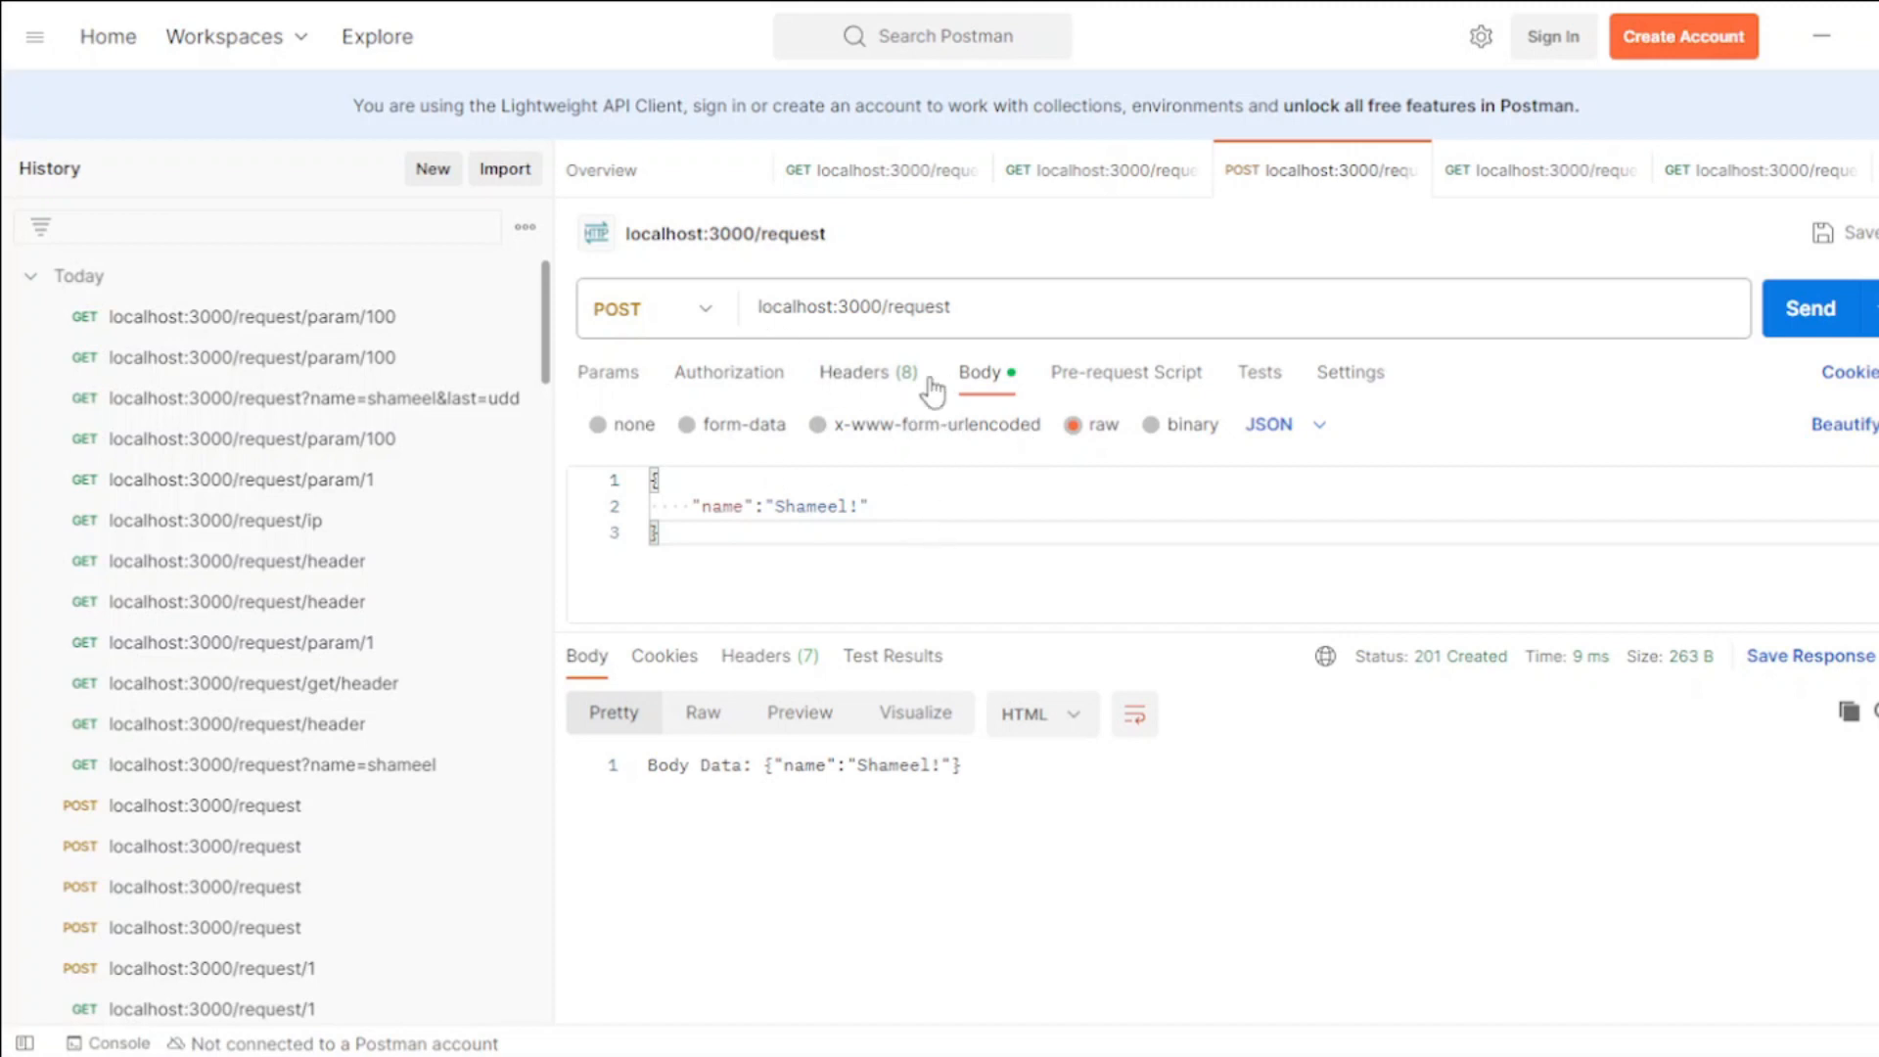